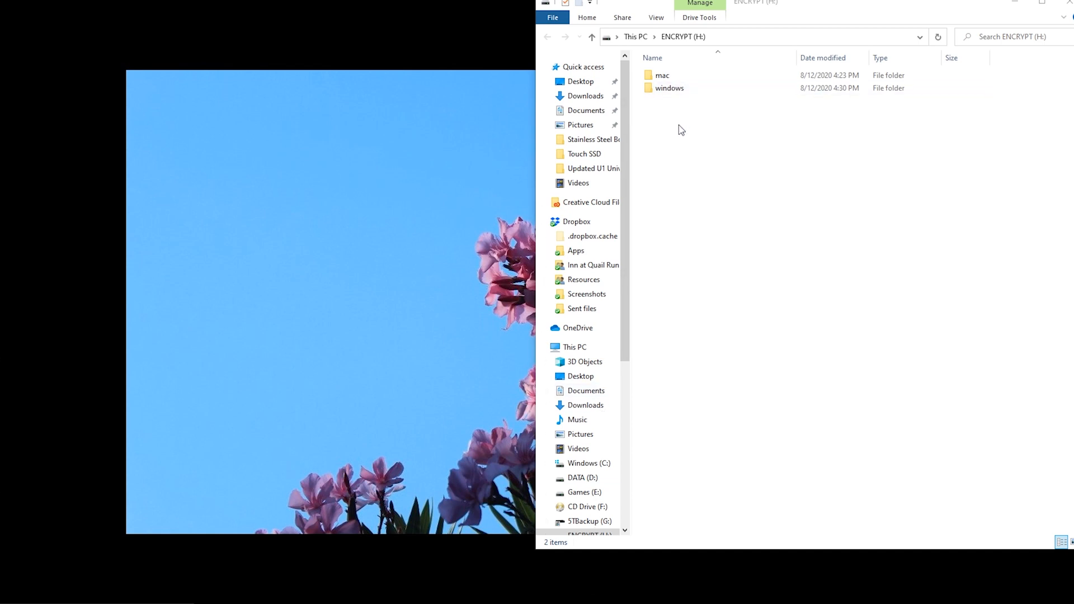
Install VAVA SSD Touch 1.0.5.6 from ENCRYPT (H:)\windows to the default folder and launch it.
{"action": "left_click", "coordinate": [661, 75]}
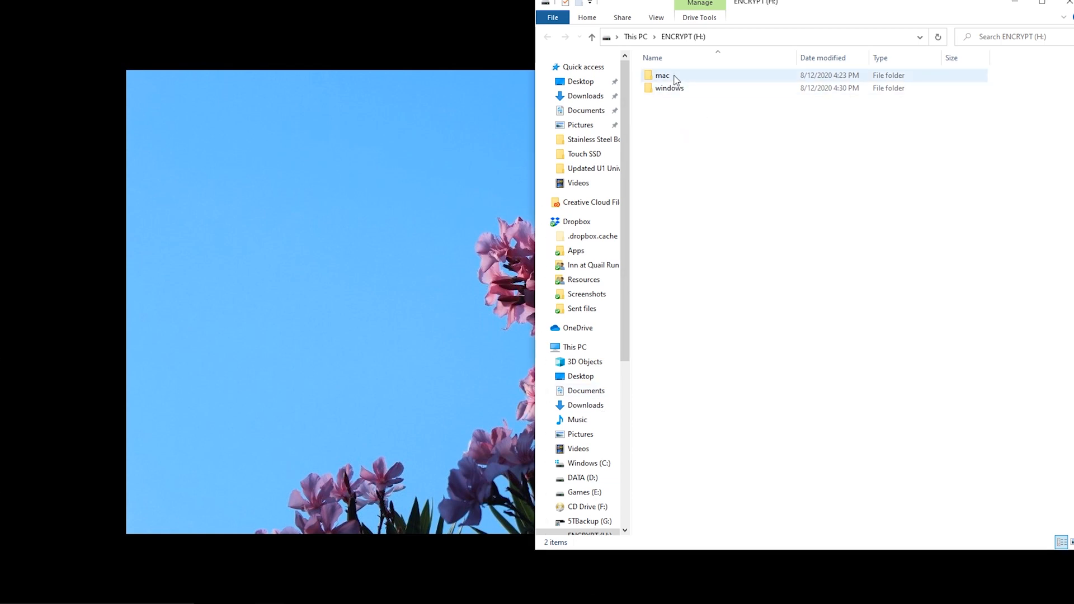
{"action": "mouse_move", "coordinate": [669, 88]}
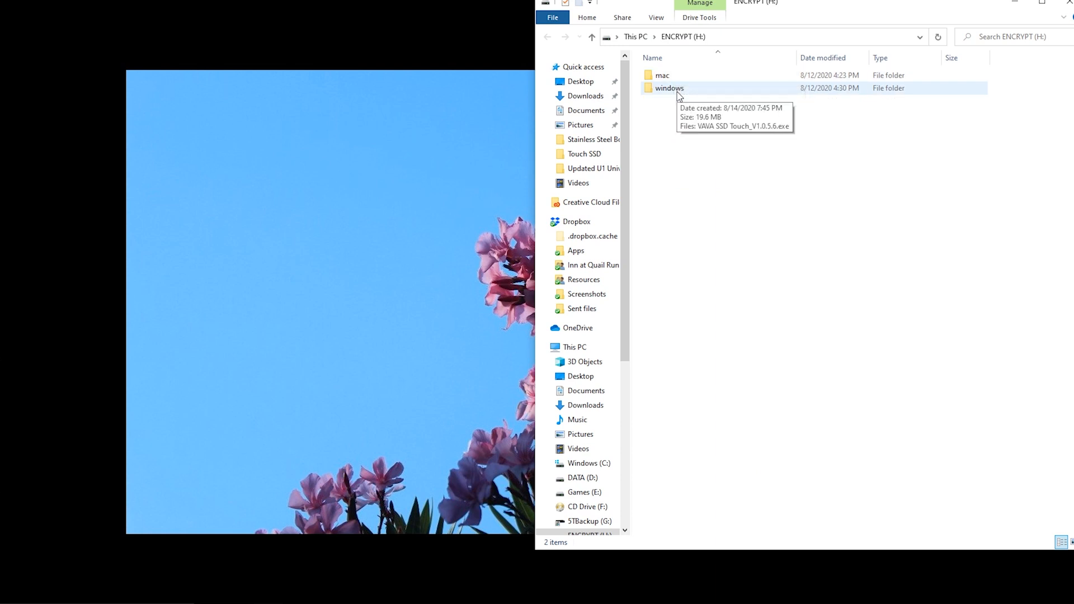
{"action": "double_click", "coordinate": [668, 88]}
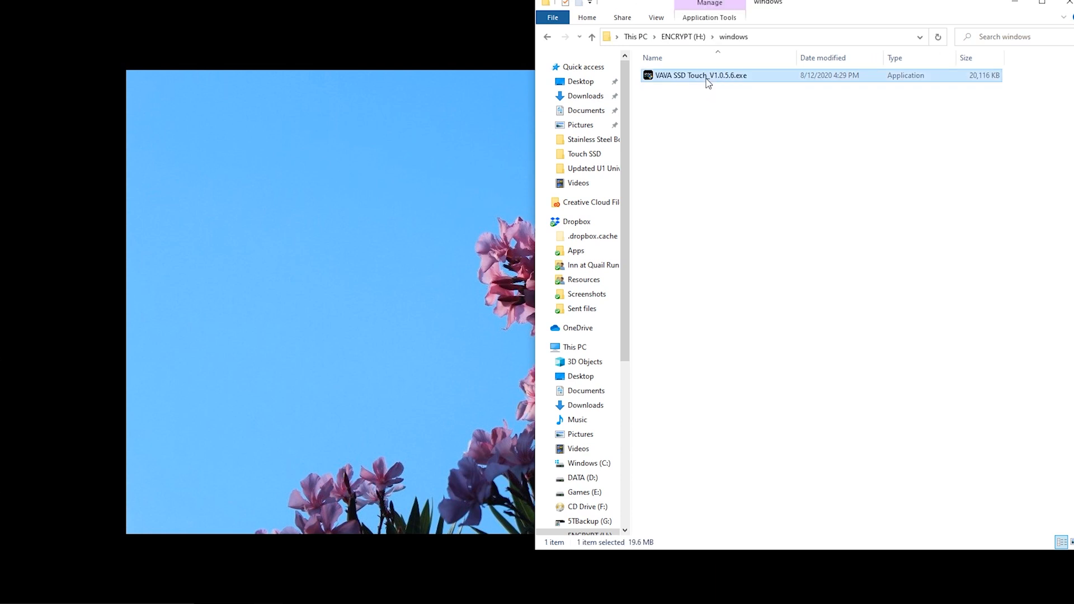
{"action": "double_click", "coordinate": [699, 76]}
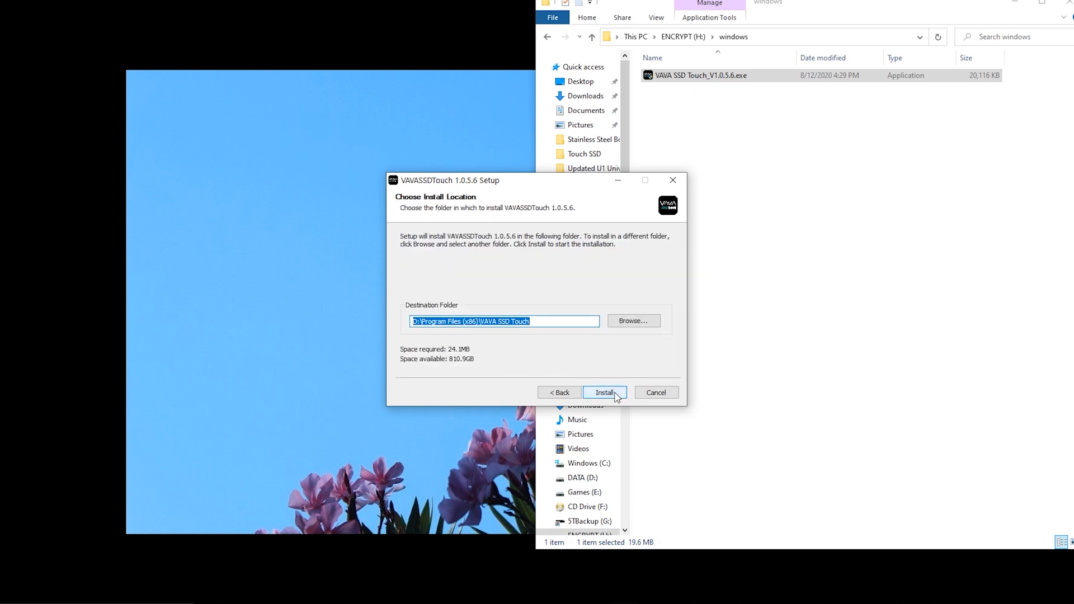
{"action": "left_click", "coordinate": [604, 393]}
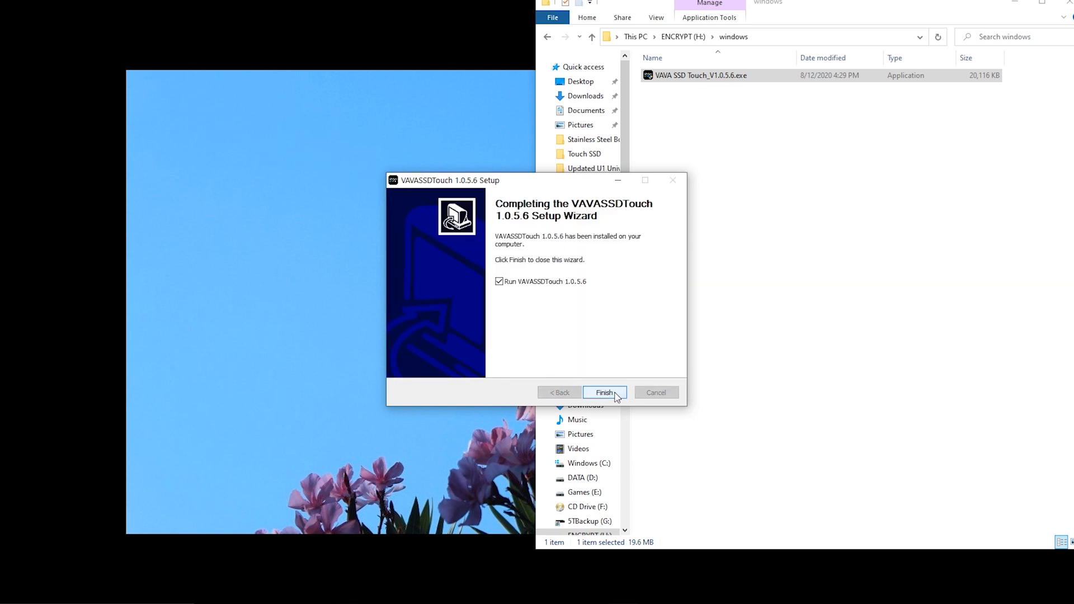
{"action": "left_click", "coordinate": [604, 392]}
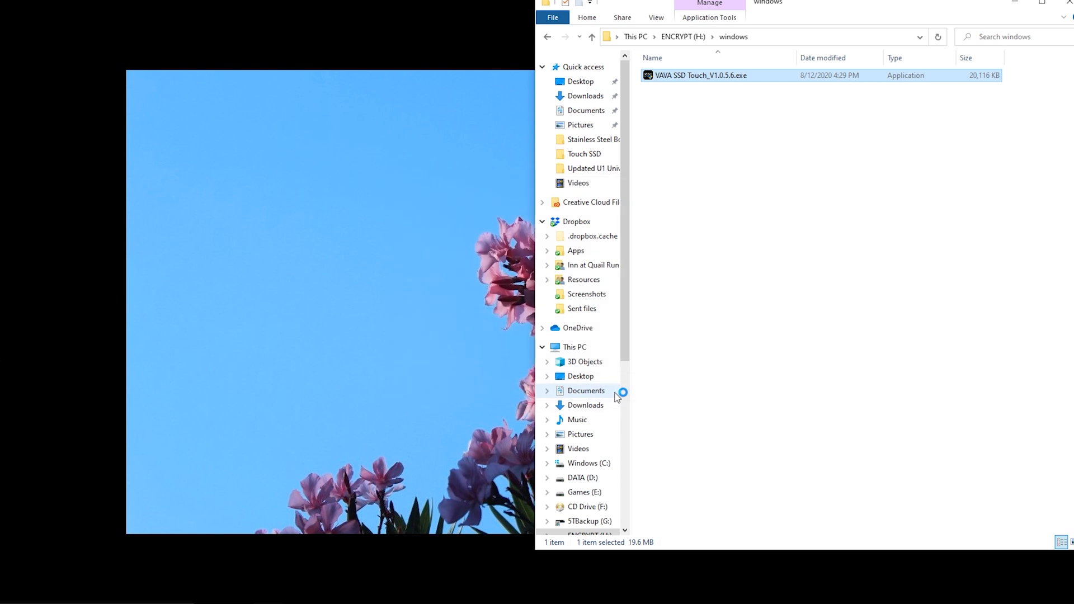
Enable Security Mode and save a new drive password with a hint.
{"action": "double_click", "coordinate": [700, 75]}
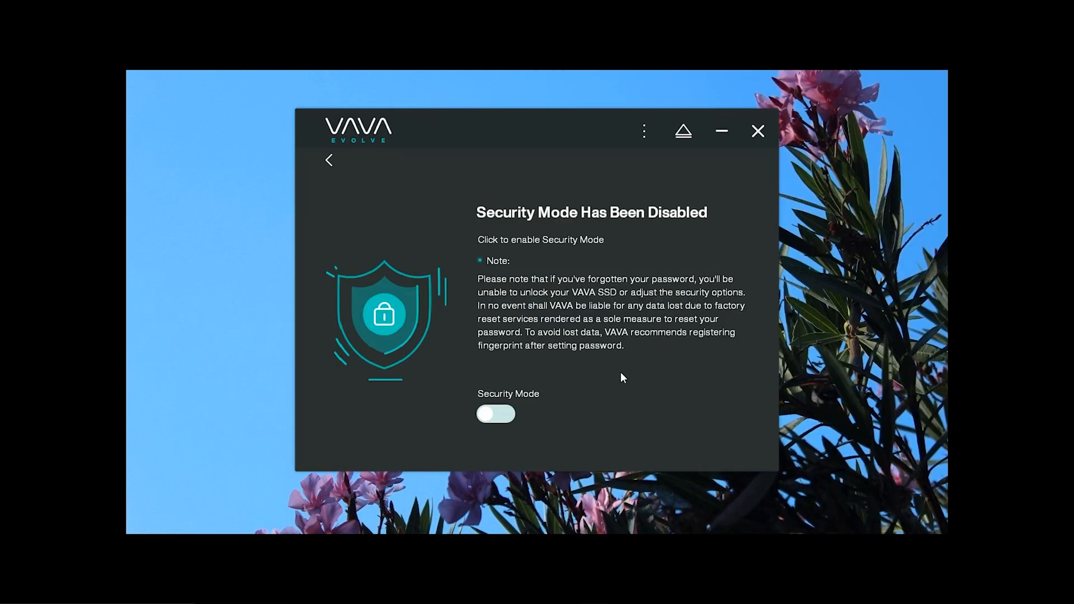
{"action": "mouse_move", "coordinate": [498, 382]}
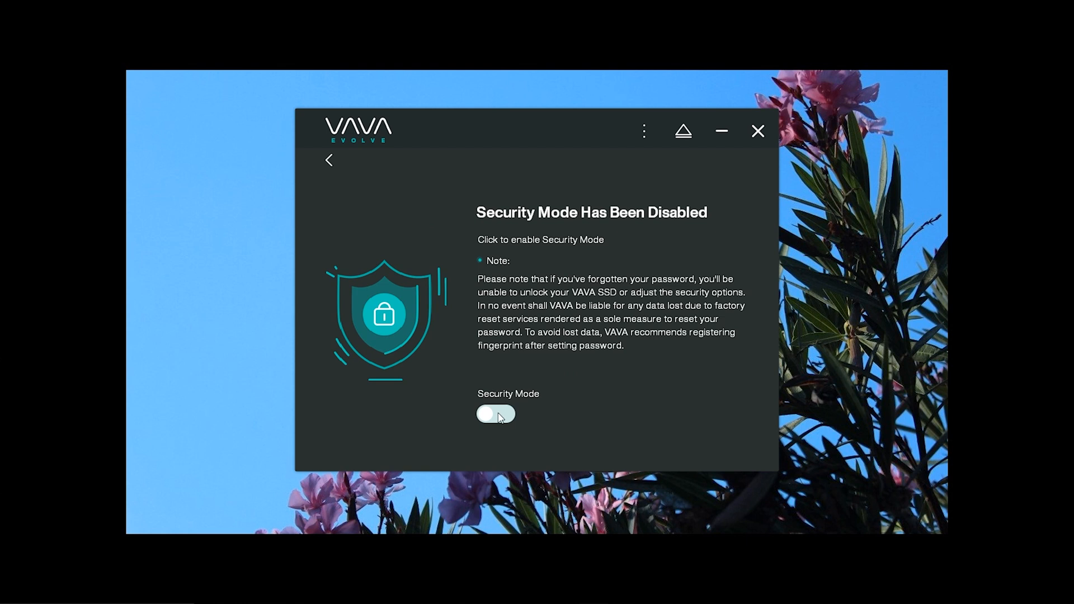
{"action": "left_click", "coordinate": [495, 414]}
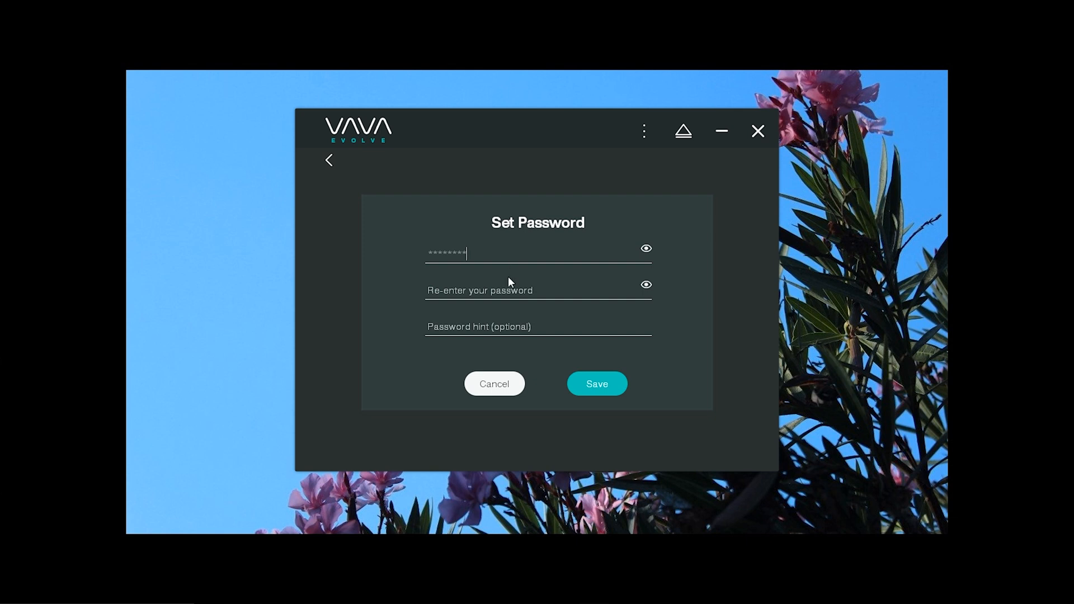
{"action": "type", "text": "*****"}
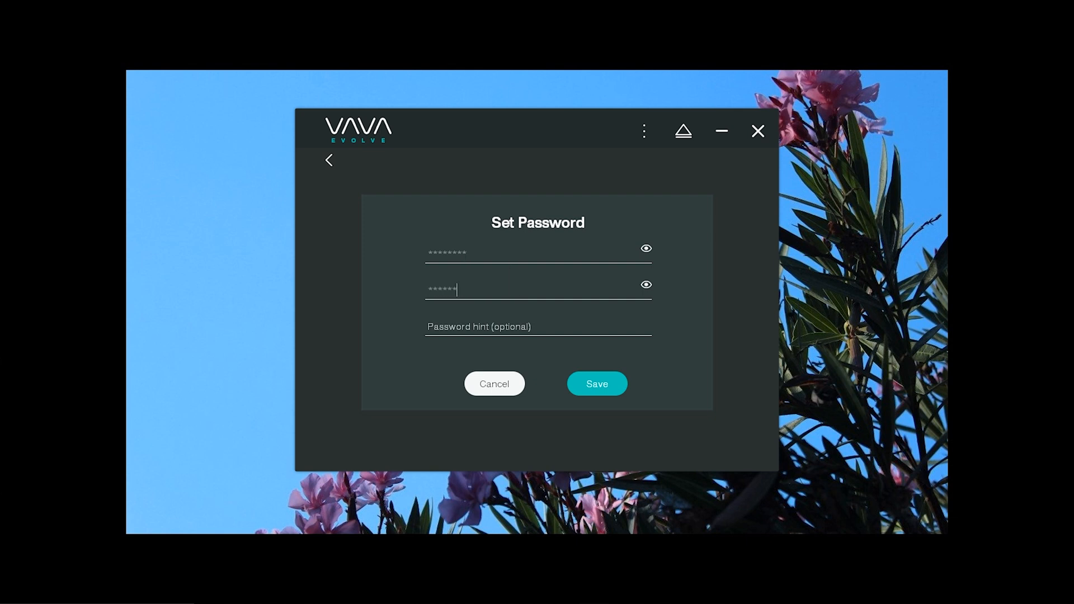
{"action": "type", "text": "12"}
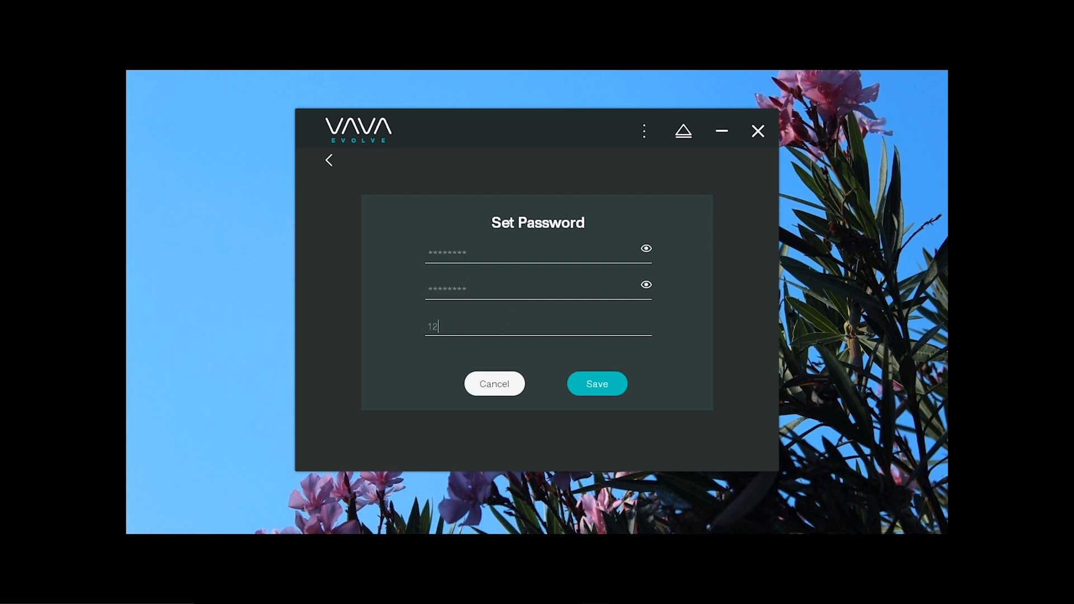
{"action": "left_click", "coordinate": [595, 384]}
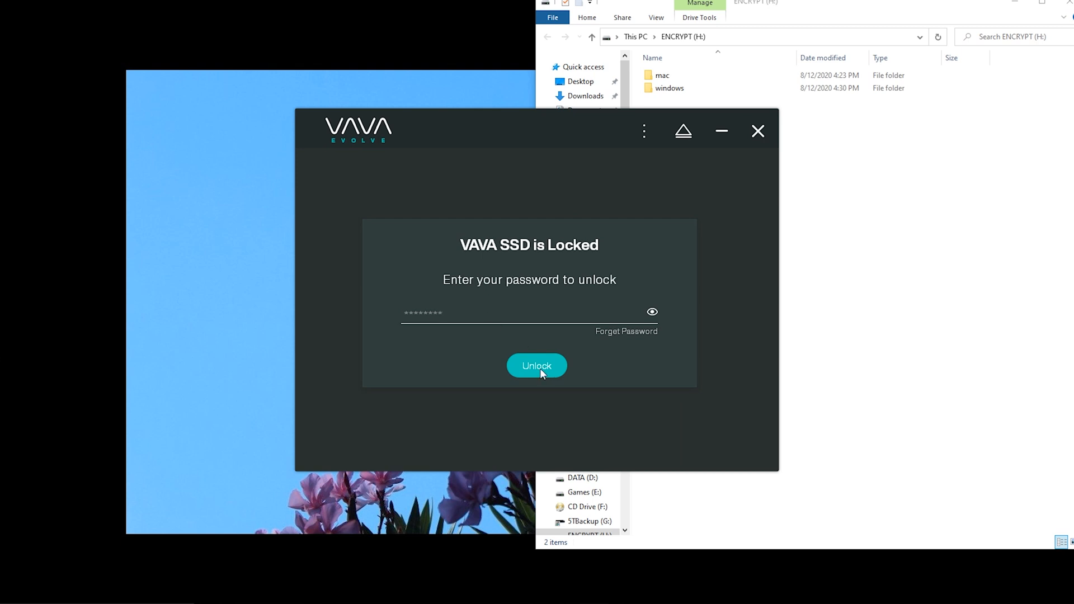
Unlock the drive with its password, retrying until File Explorer shows the MP4 video.
{"action": "left_click", "coordinate": [536, 365]}
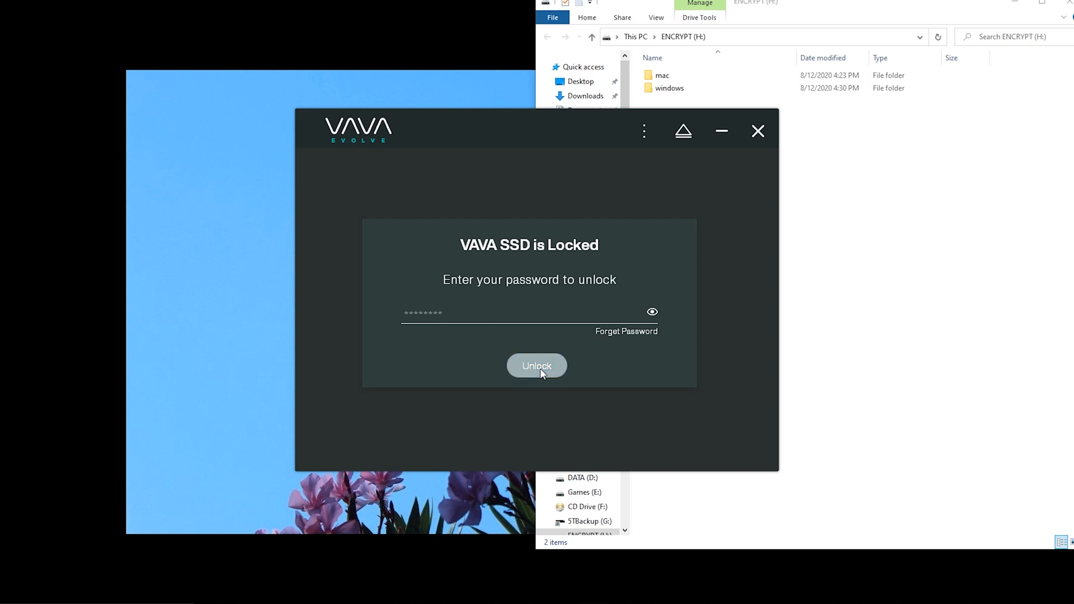
{"action": "left_click", "coordinate": [536, 365]}
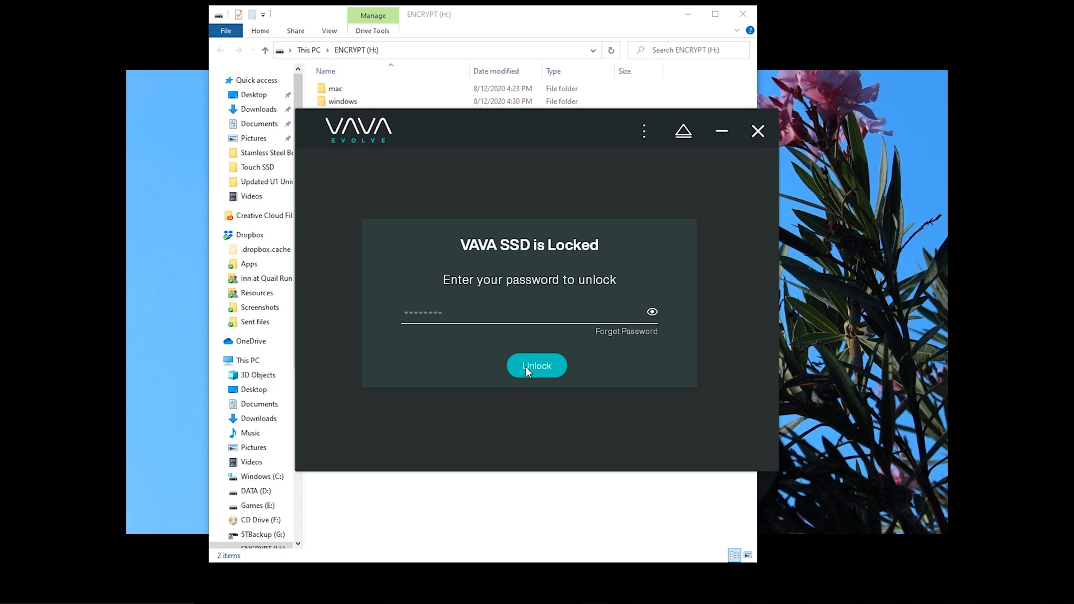
{"action": "left_click", "coordinate": [536, 365]}
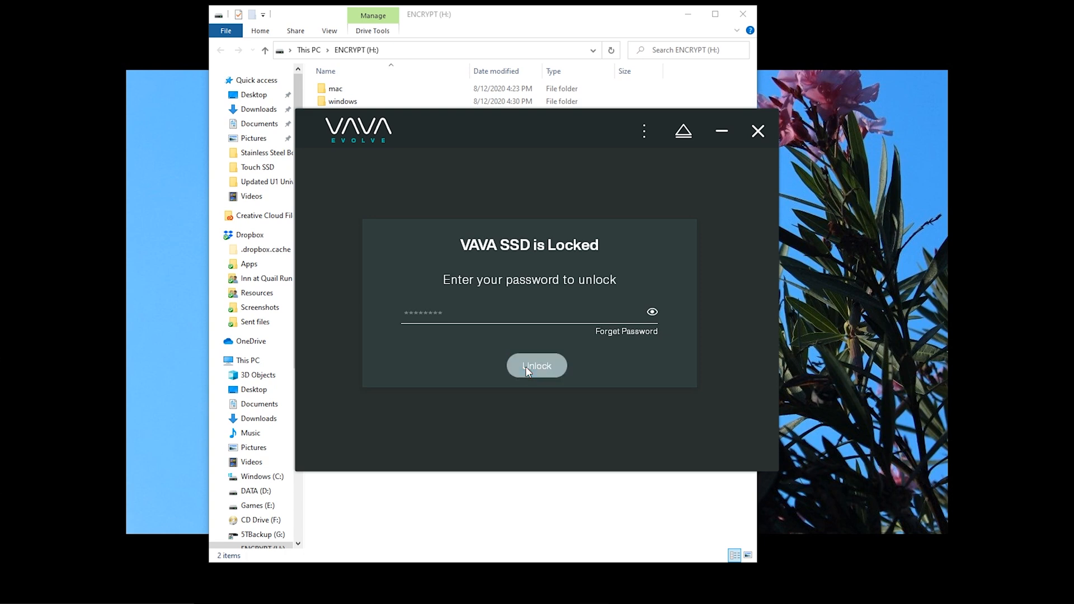
{"action": "left_click", "coordinate": [536, 366]}
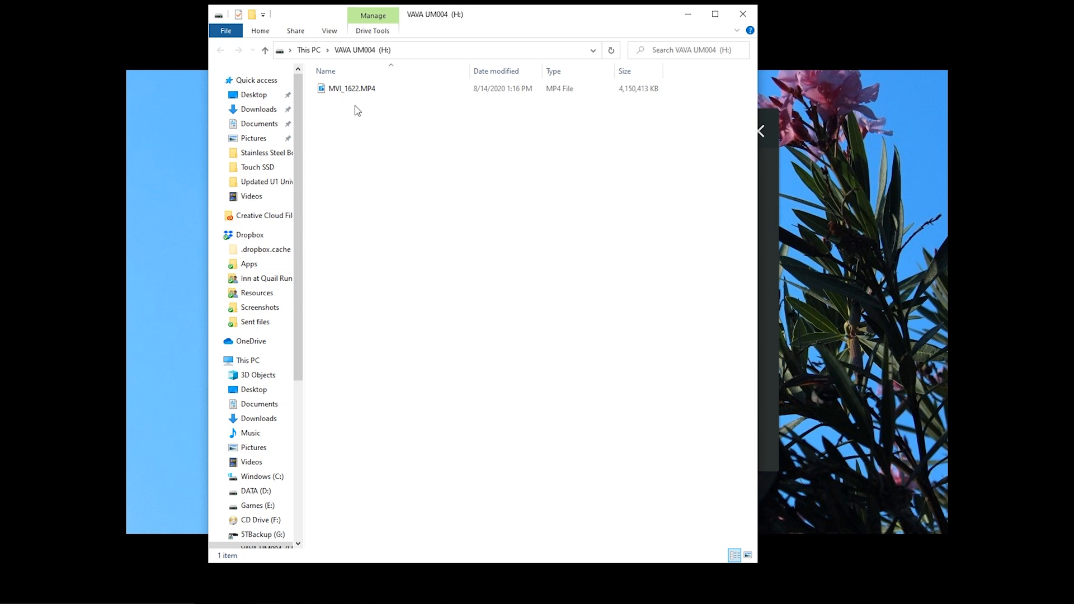
{"action": "mouse_move", "coordinate": [772, 194]}
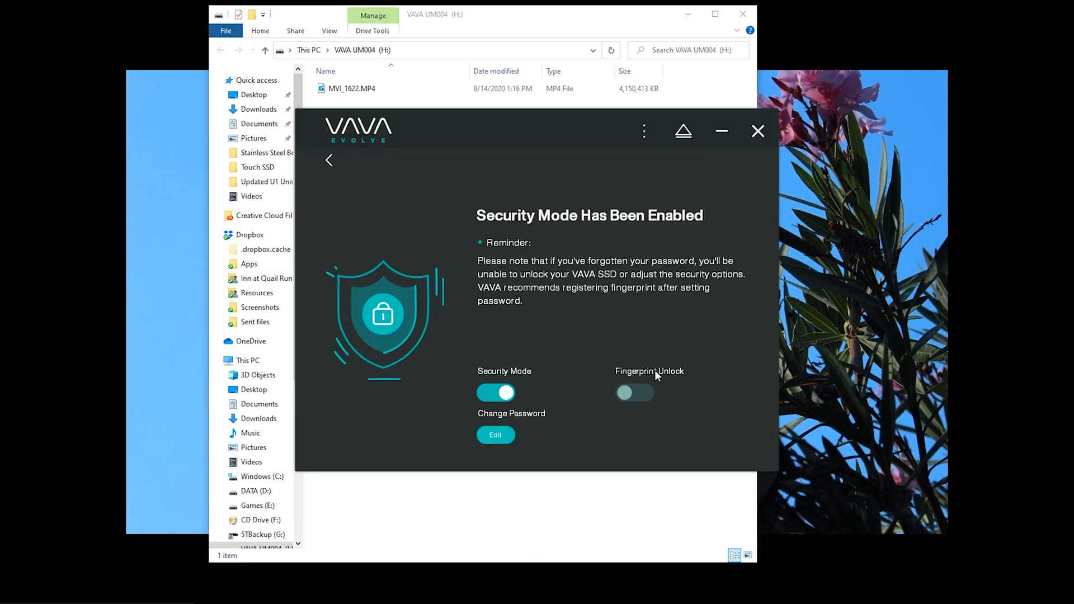
Enable fingerprint unlock, confirm the password, and start fingerprint registration.
{"action": "left_click", "coordinate": [634, 393]}
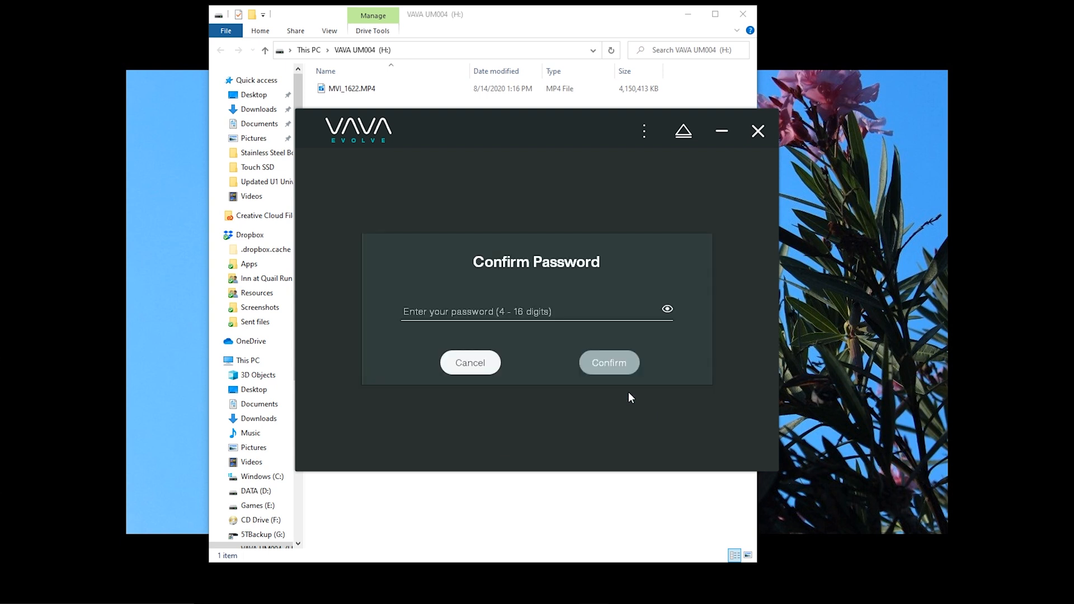
{"action": "left_click", "coordinate": [534, 312]}
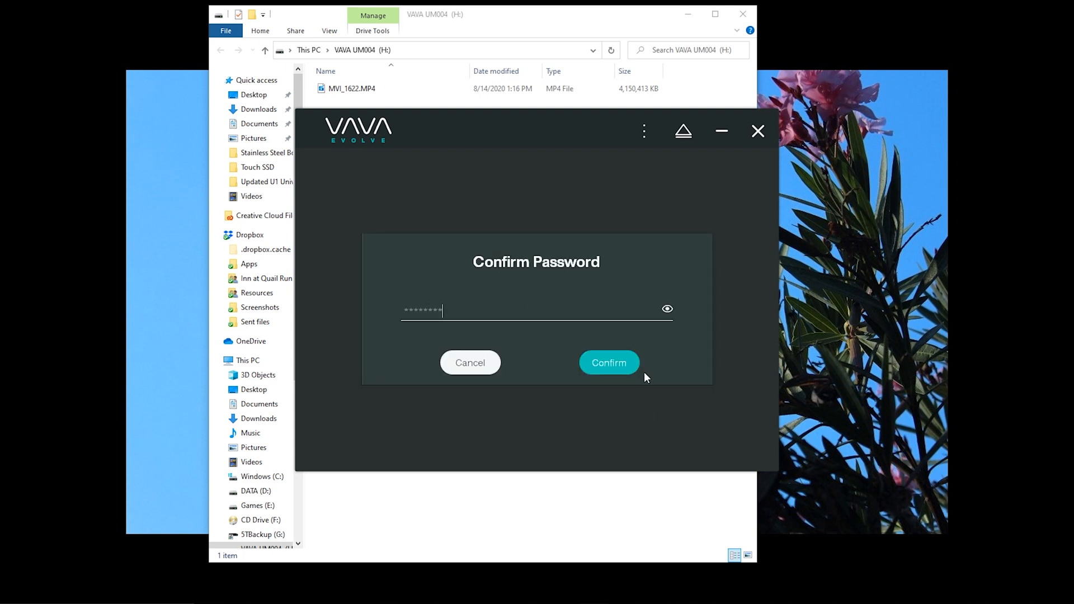
{"action": "left_click", "coordinate": [608, 363]}
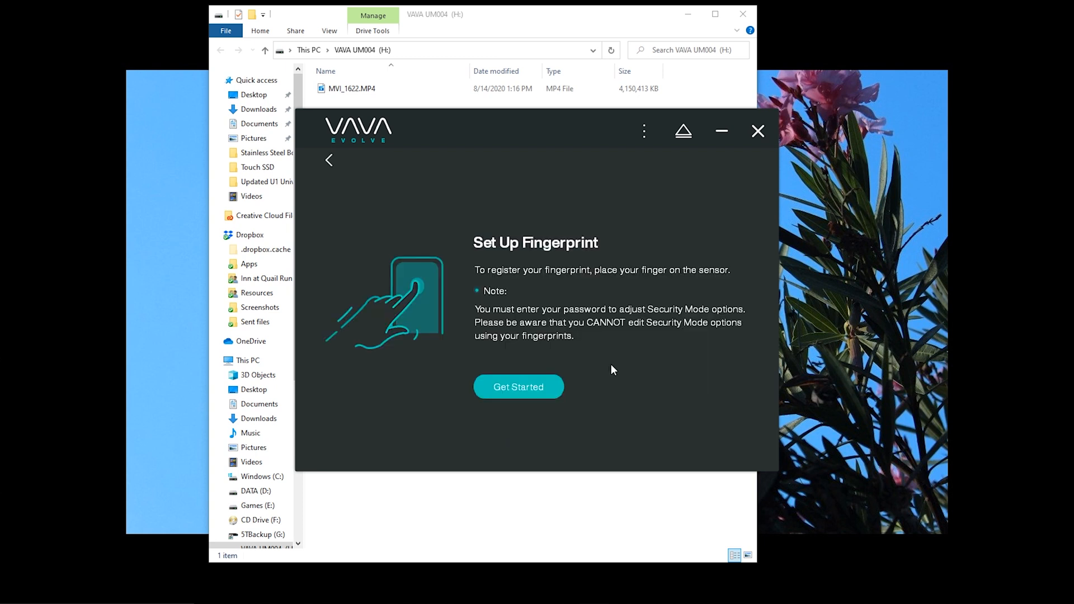
{"action": "mouse_move", "coordinate": [510, 391]}
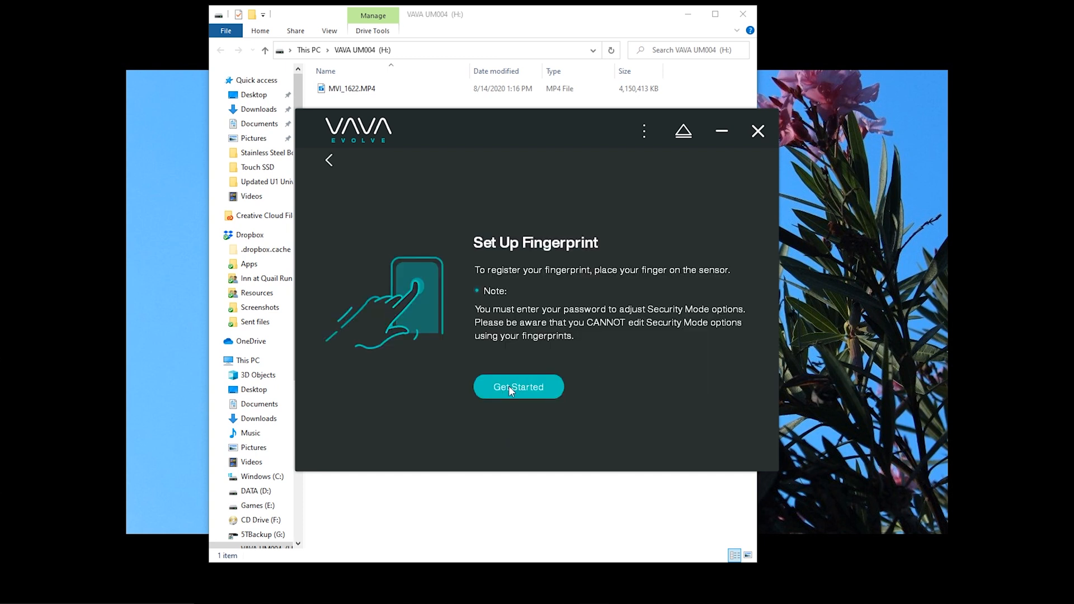
{"action": "left_click", "coordinate": [518, 386]}
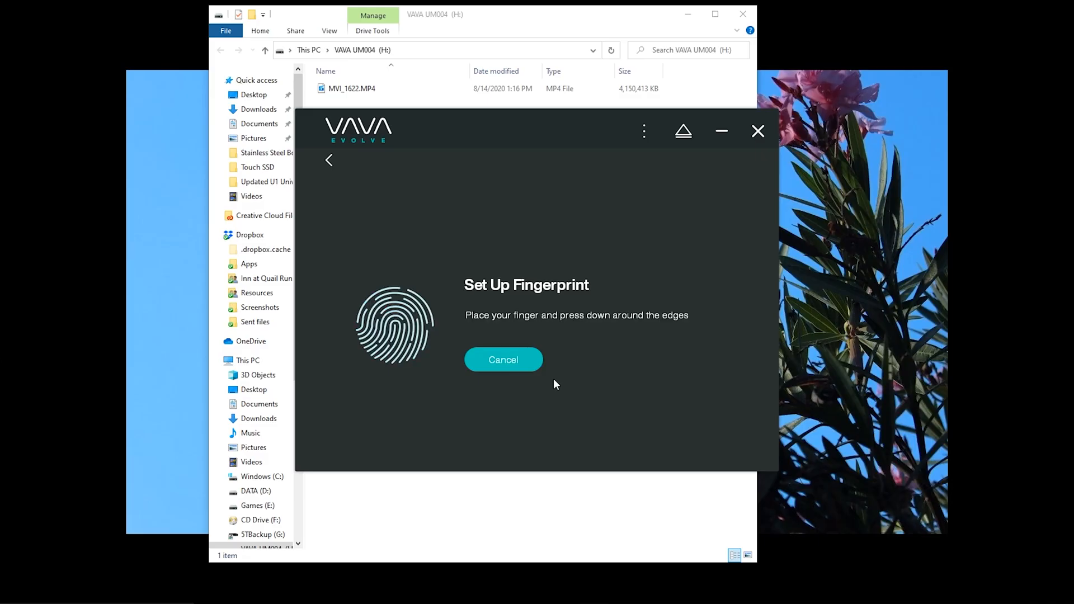
Rename Fingerprint1 to 'Right Index' and Fingerprint2 to 'Right Thumb'.
{"action": "left_click", "coordinate": [503, 360]}
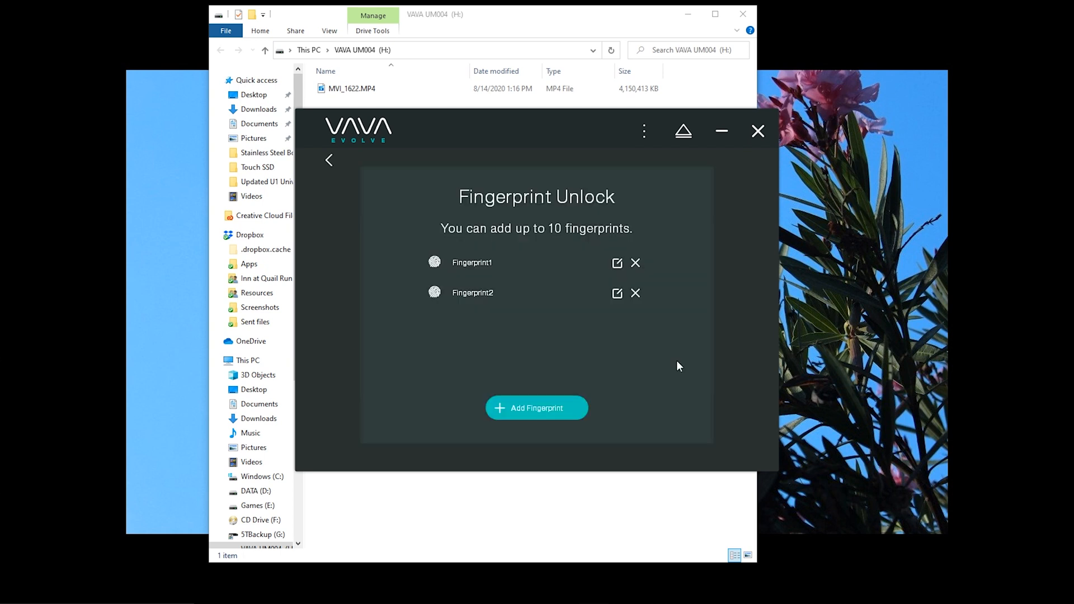
{"action": "left_click", "coordinate": [616, 263]}
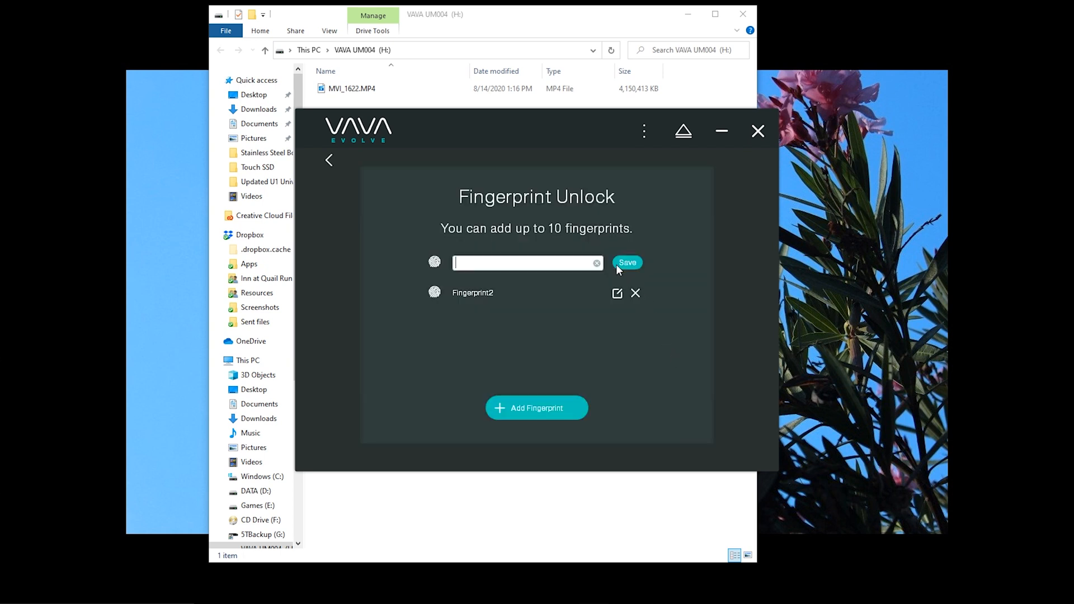
{"action": "type", "text": "Right Index"}
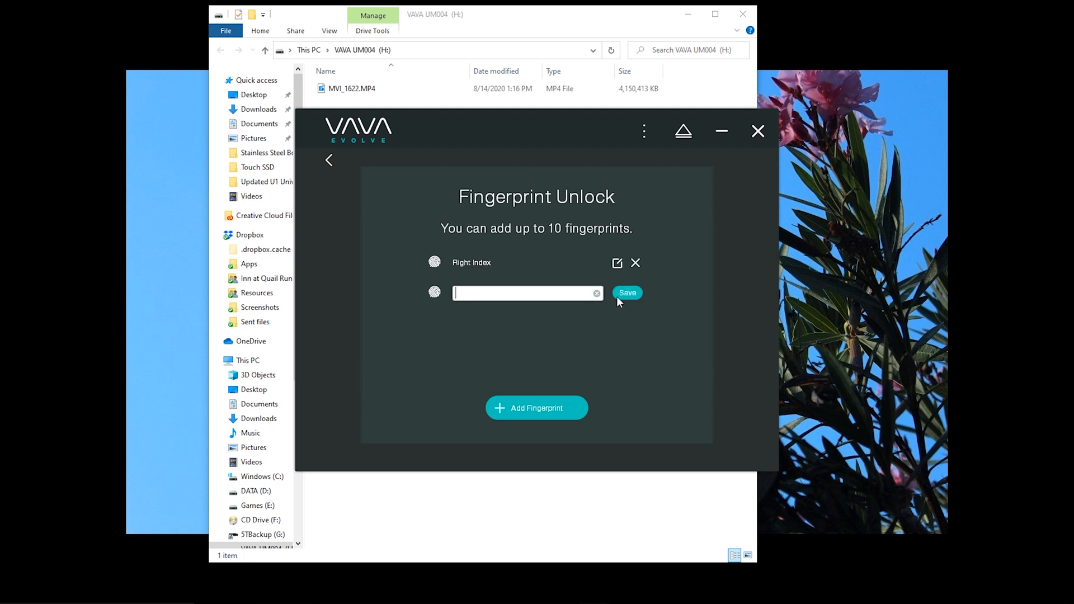
{"action": "type", "text": "Right Th"}
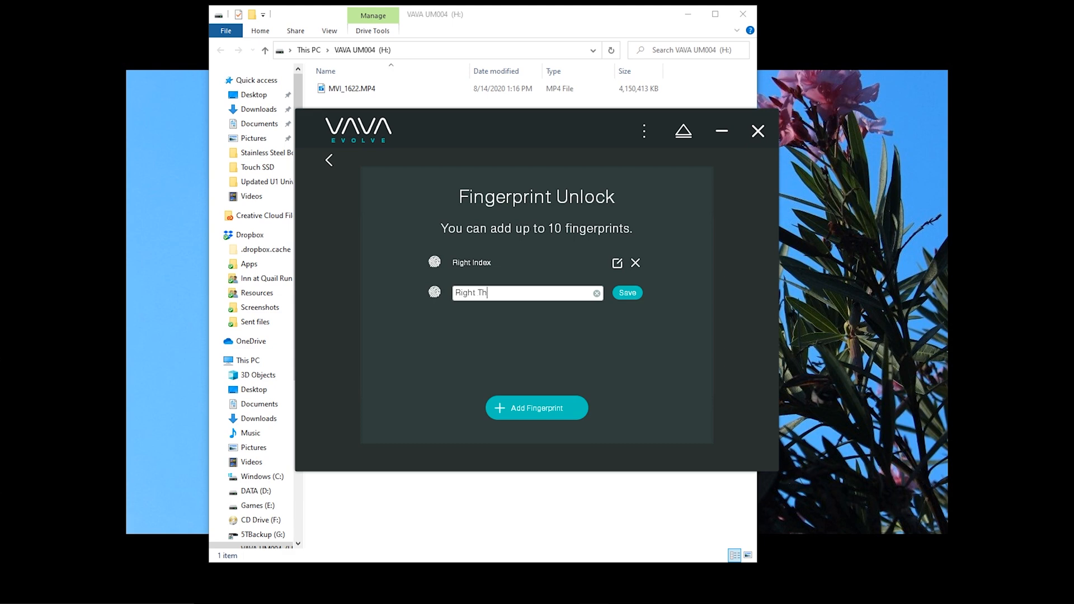
{"action": "left_click", "coordinate": [626, 293]}
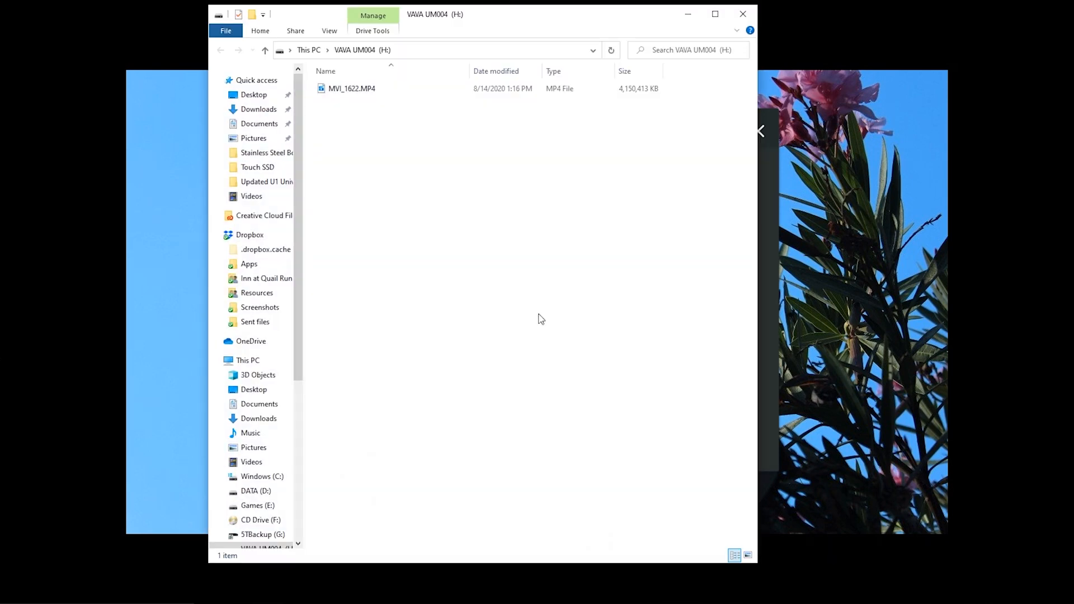
{"action": "left_click", "coordinate": [415, 203]}
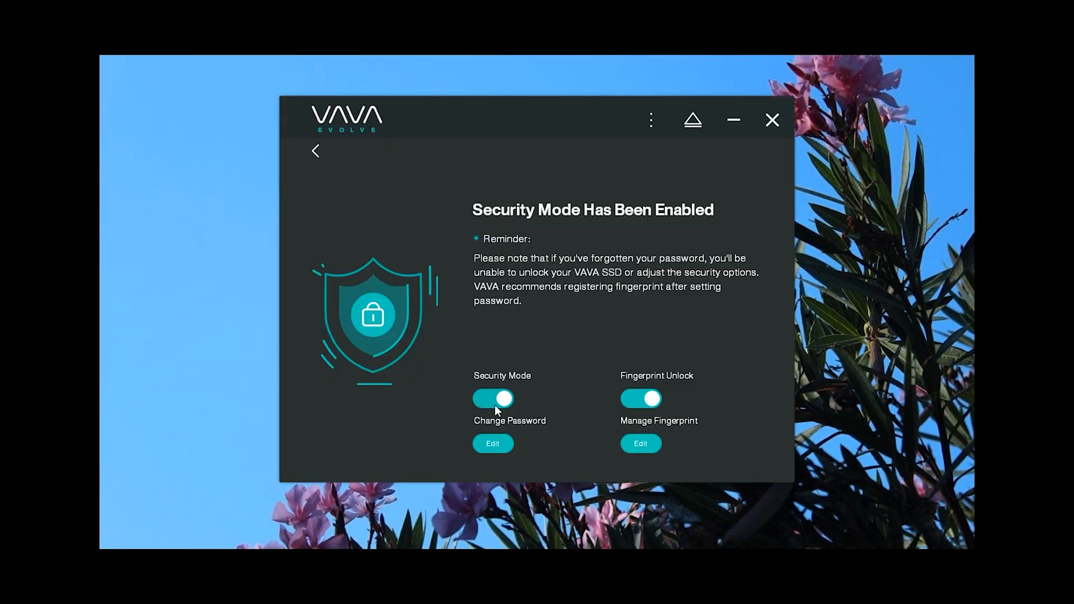
Disable Security Mode with the password, then set and save a new drive password.
{"action": "left_click", "coordinate": [493, 398]}
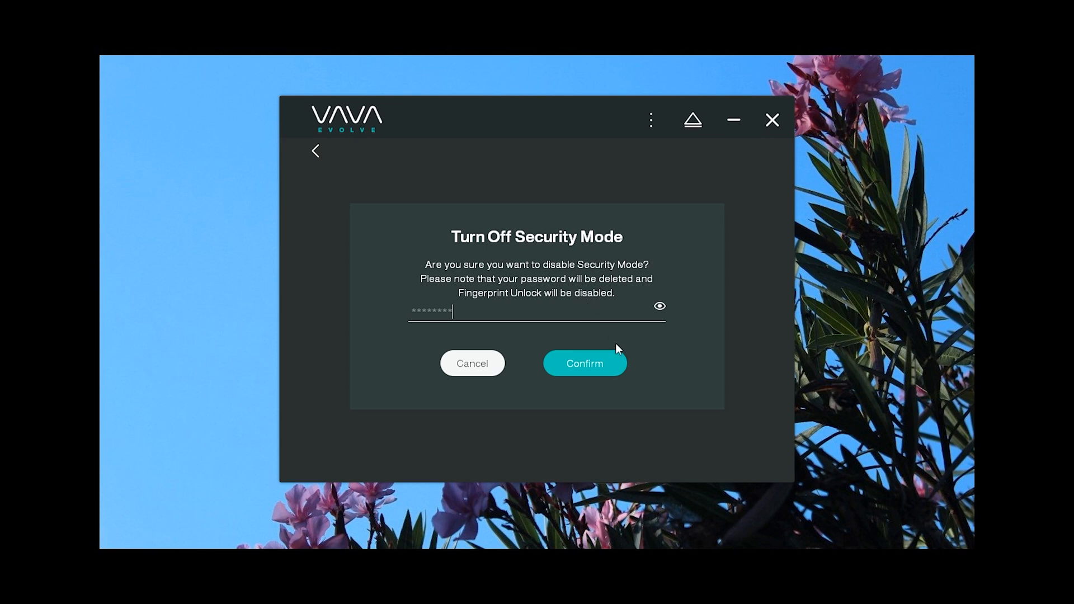
{"action": "left_click", "coordinate": [584, 363]}
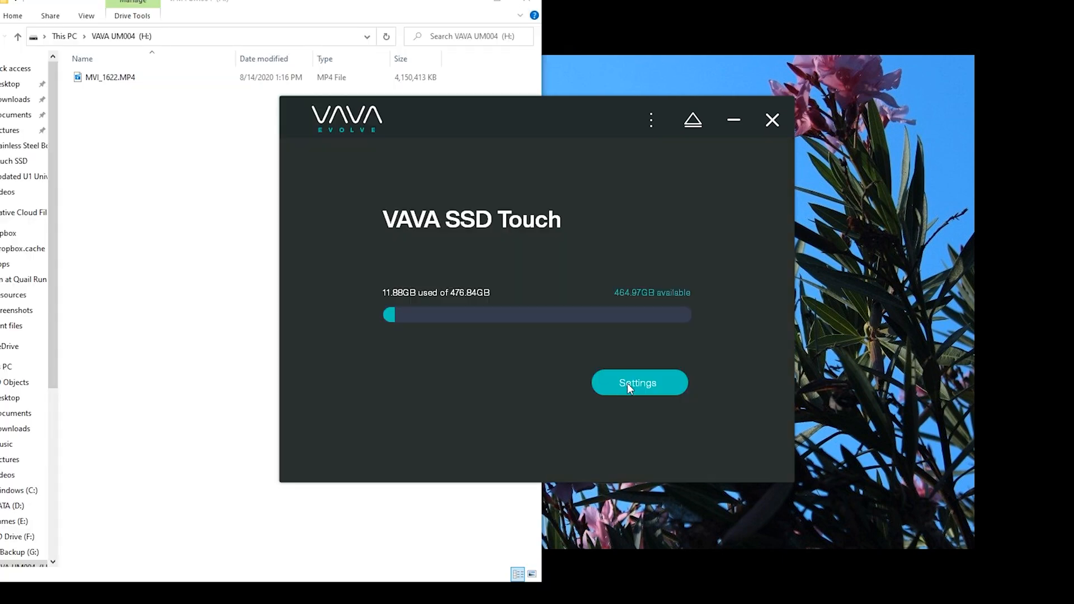
{"action": "left_click", "coordinate": [637, 382]}
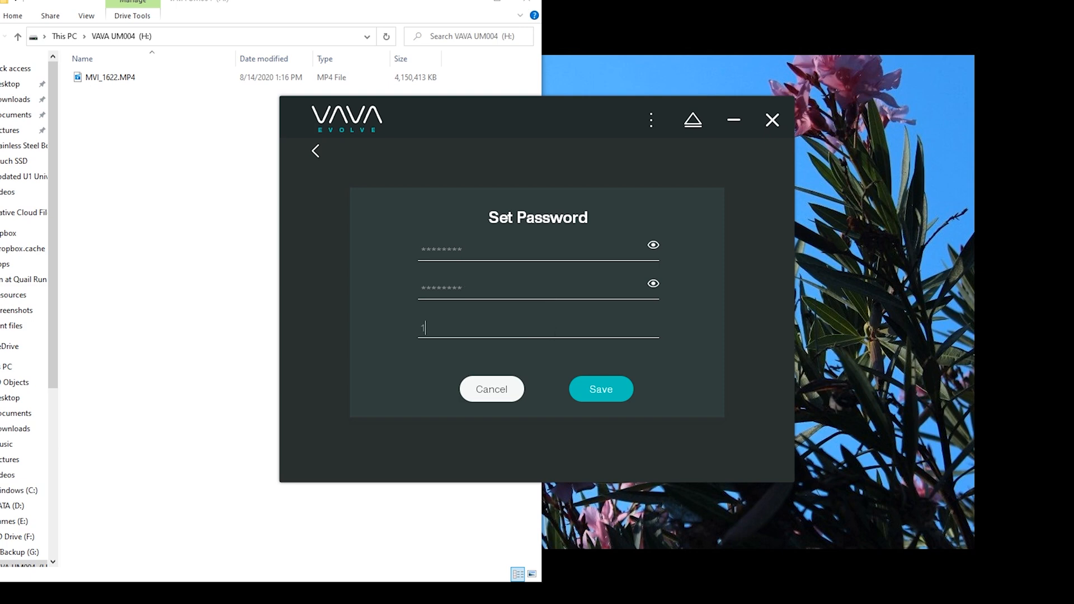
{"action": "left_click", "coordinate": [600, 388]}
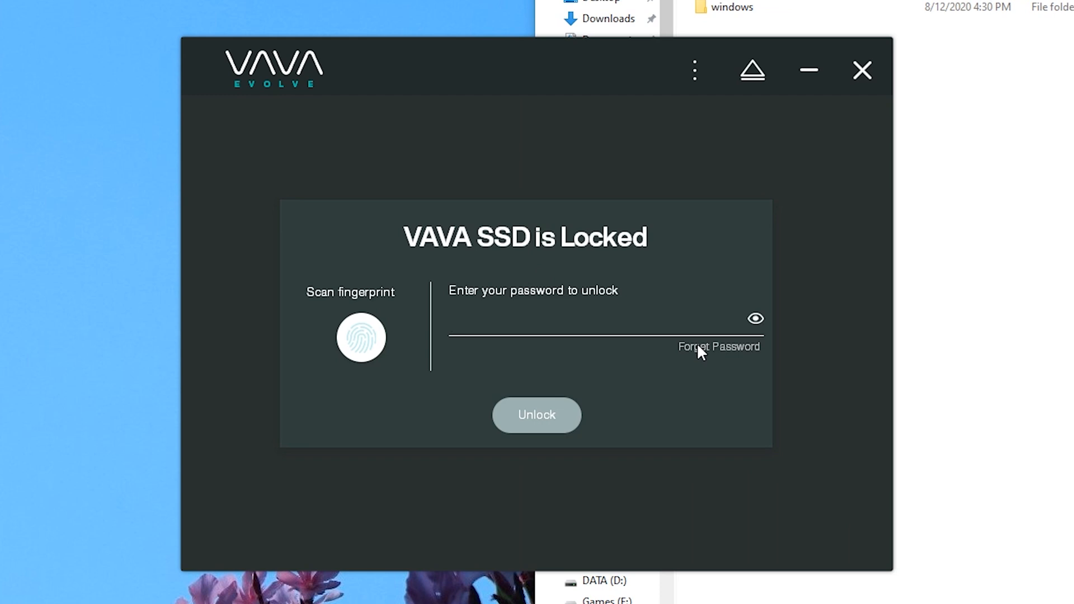
Factory reset the SSD via Forgot Password, accepting the data-erase warning.
{"action": "left_click", "coordinate": [718, 346]}
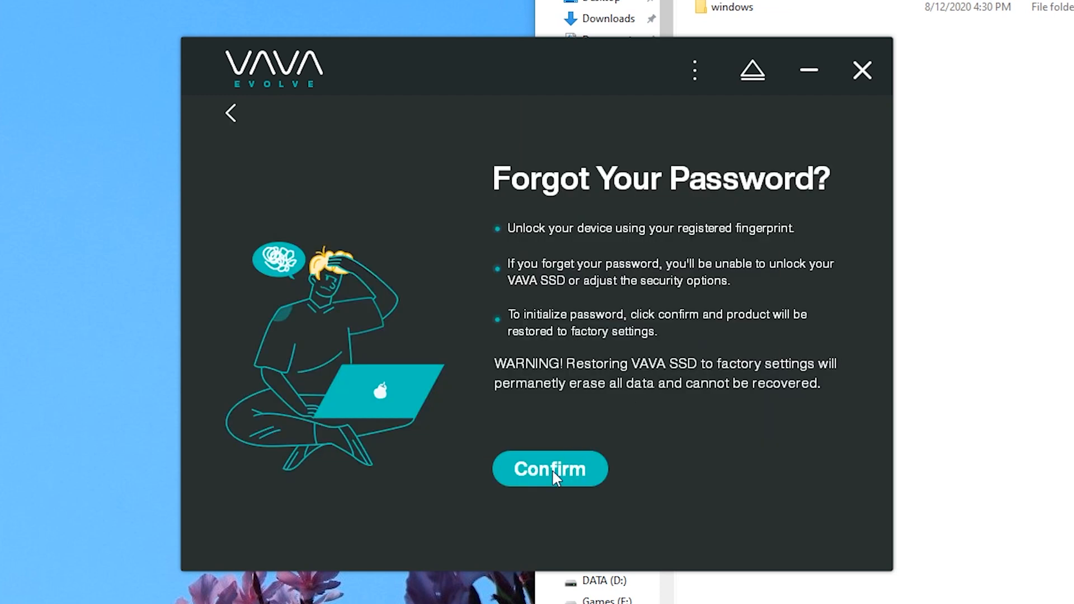
{"action": "left_click", "coordinate": [548, 469]}
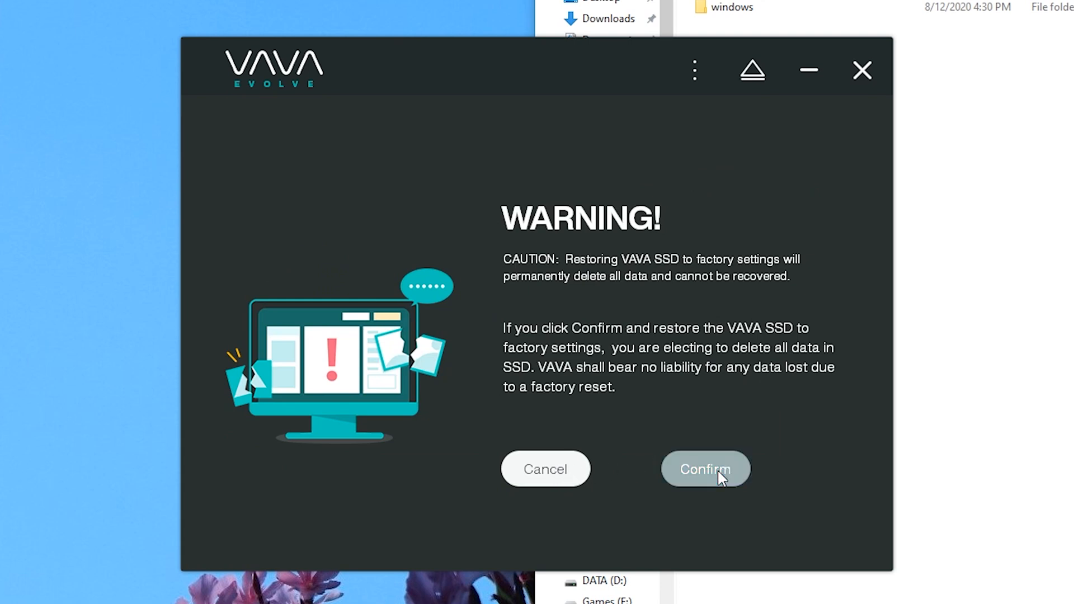
{"action": "left_click", "coordinate": [704, 469]}
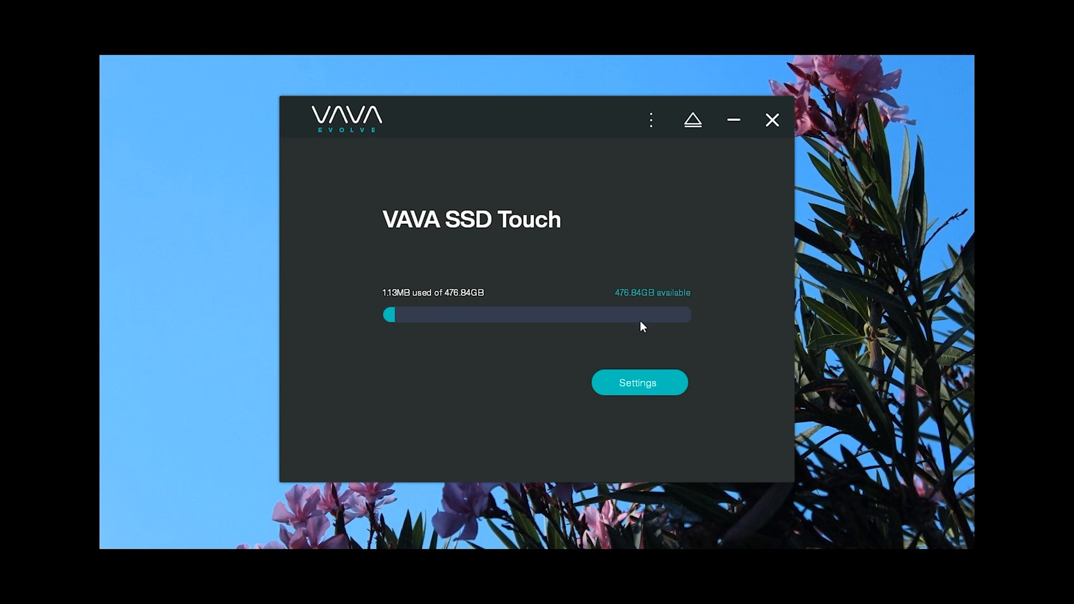
{"action": "mouse_move", "coordinate": [660, 385]}
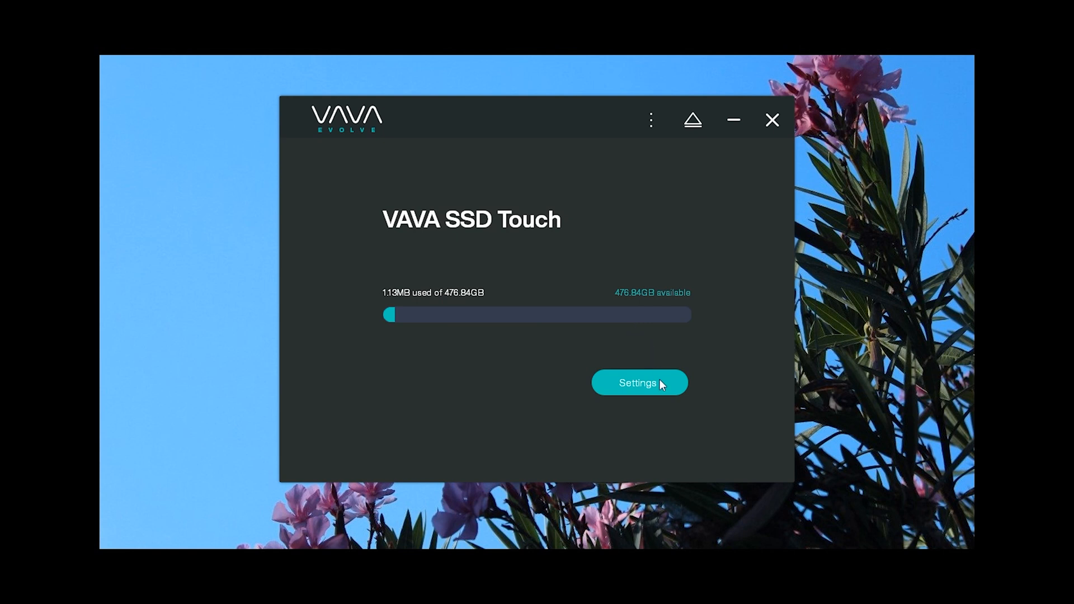